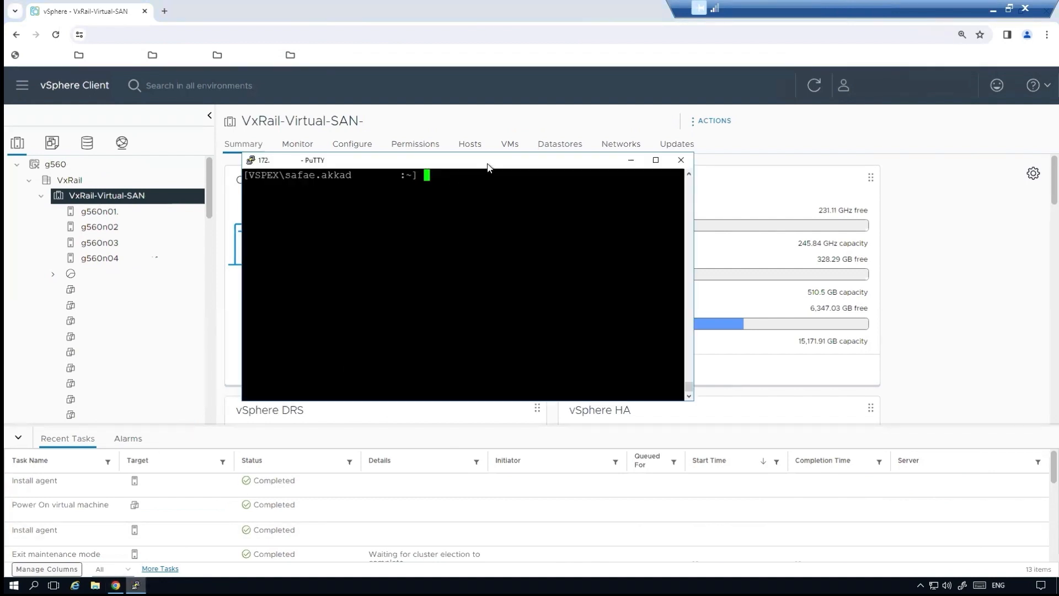
# Run cmmds-tool find -t NODE_DECOM_STATE -f json and highlight a decomState value of 0
pyautogui.click(655, 160)
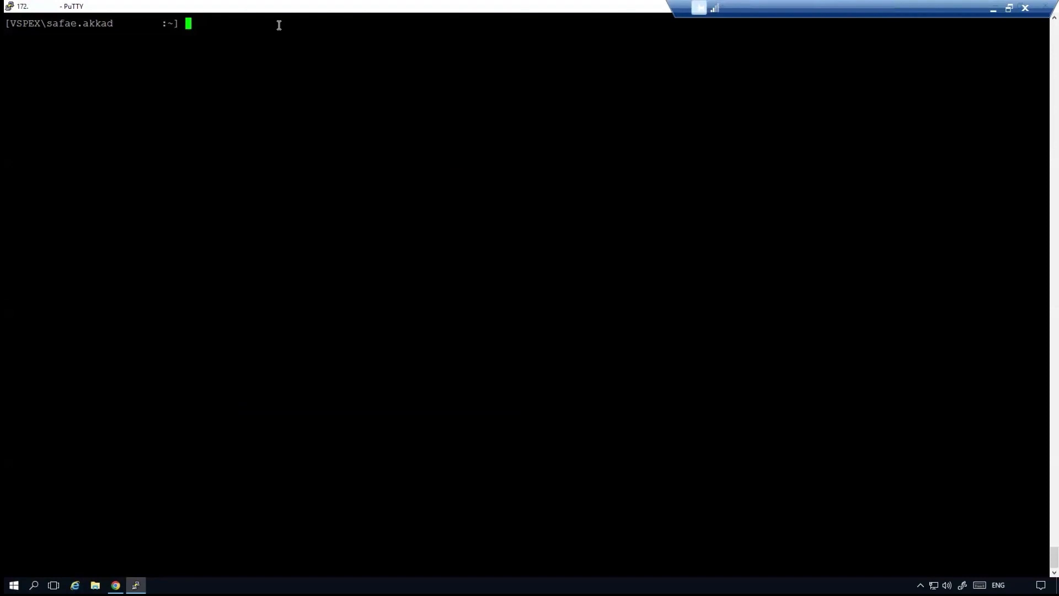
pyautogui.write('cmmds-tool find -t NODE_DECOM_STATE -f json')
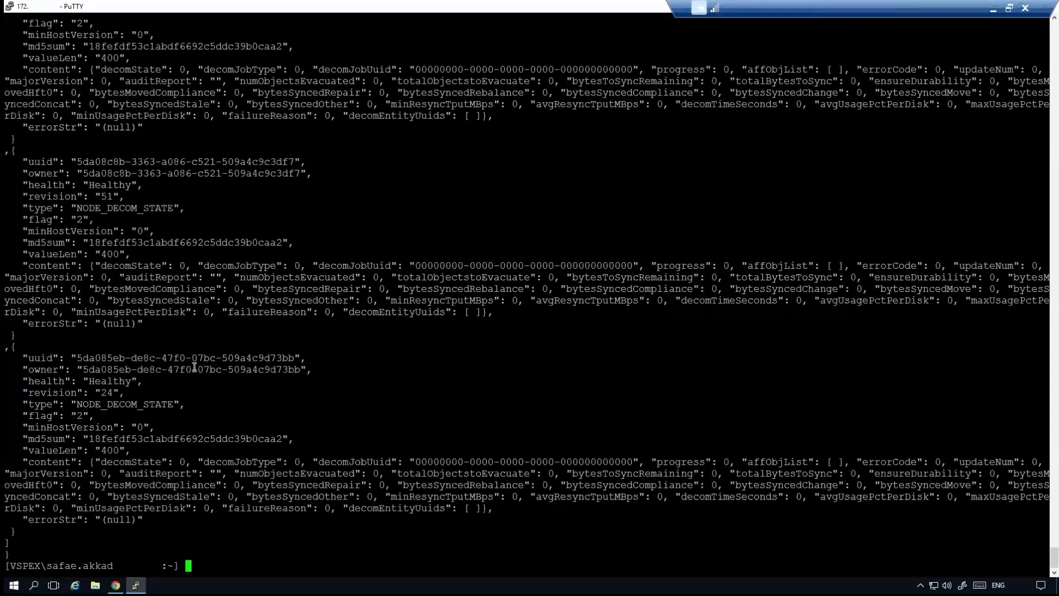
pyautogui.moveTo(109, 458)
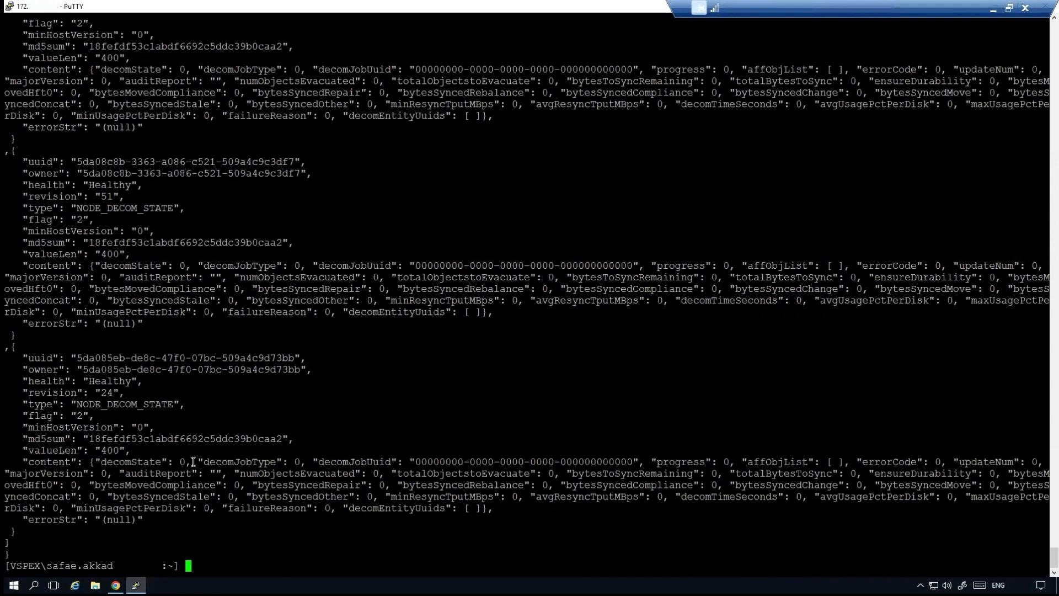
pyautogui.doubleClick(180, 461)
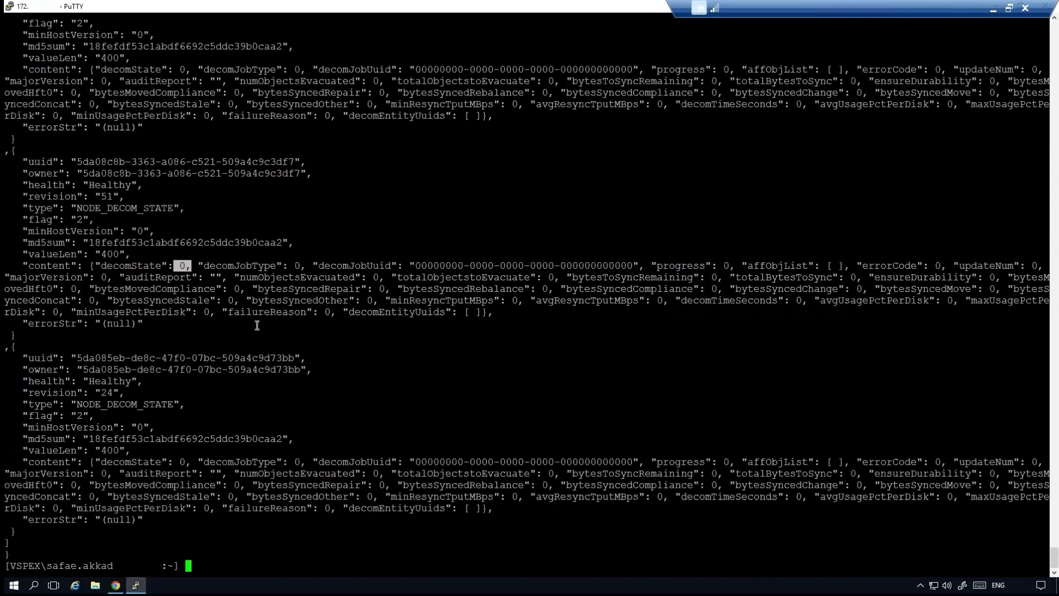
pyautogui.click(114, 585)
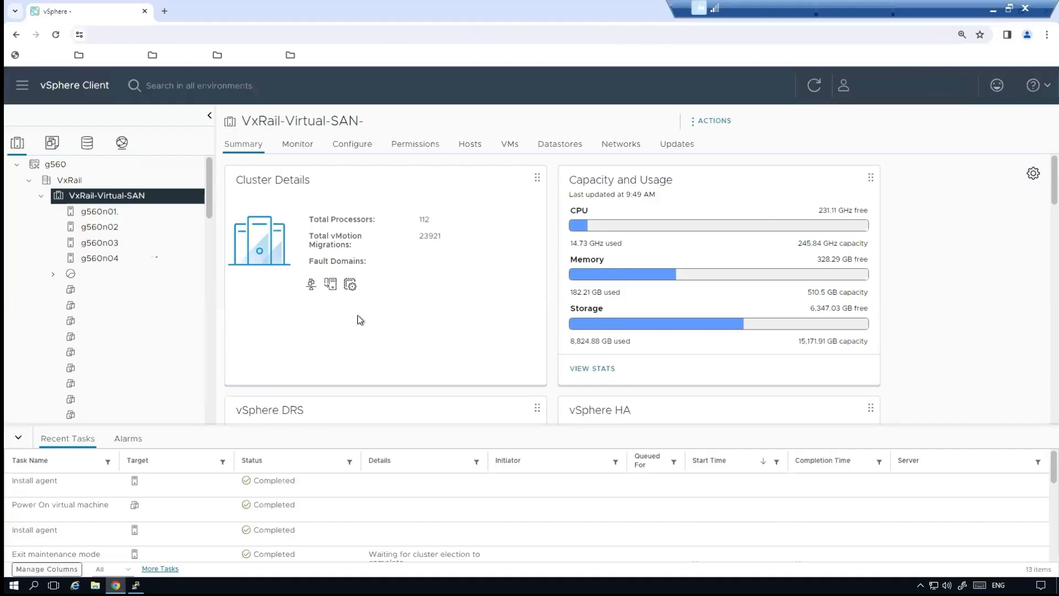
# Send host g560n01 into maintenance mode, confirming it and the powered-on VMs warning
pyautogui.click(101, 211)
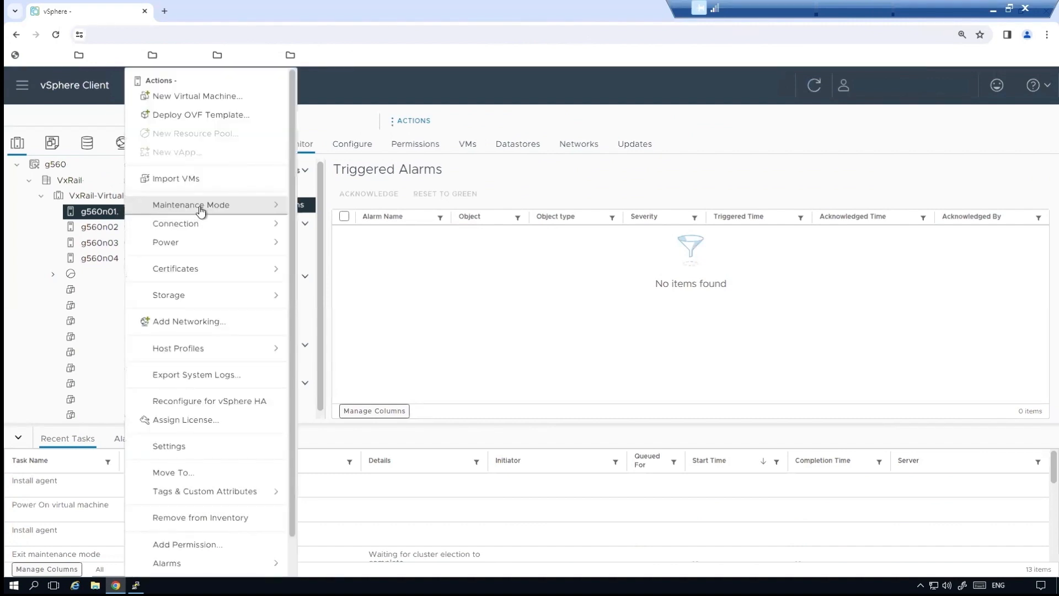
pyautogui.moveTo(191, 205)
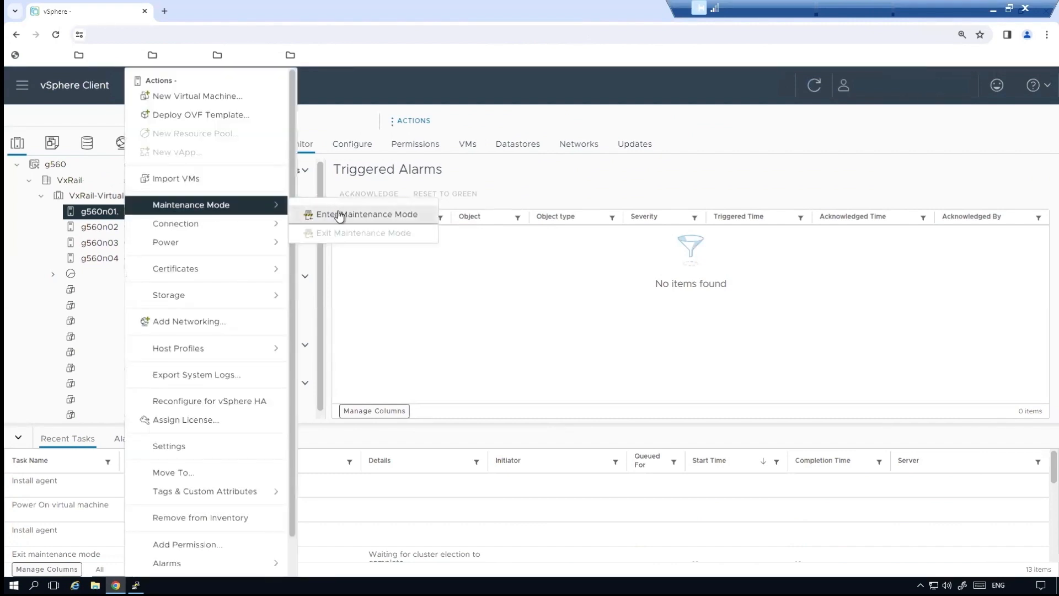
pyautogui.click(368, 214)
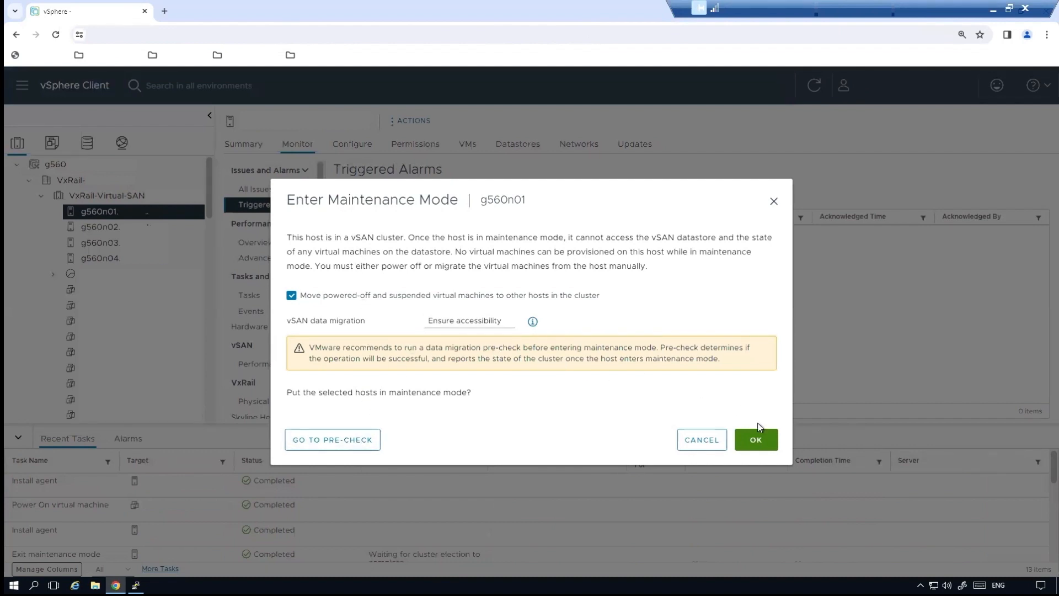
pyautogui.click(755, 440)
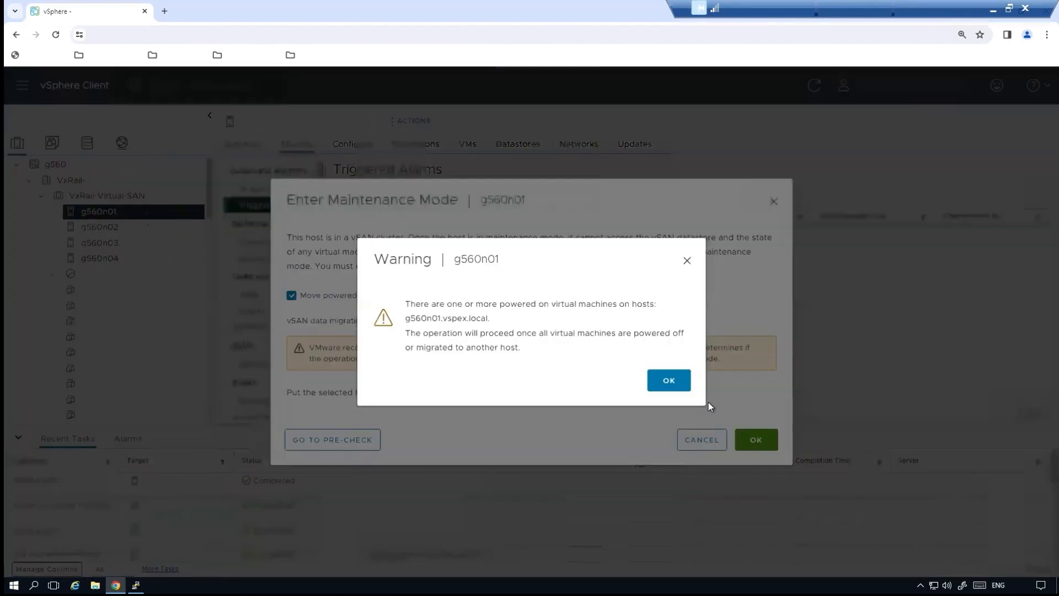
pyautogui.click(669, 380)
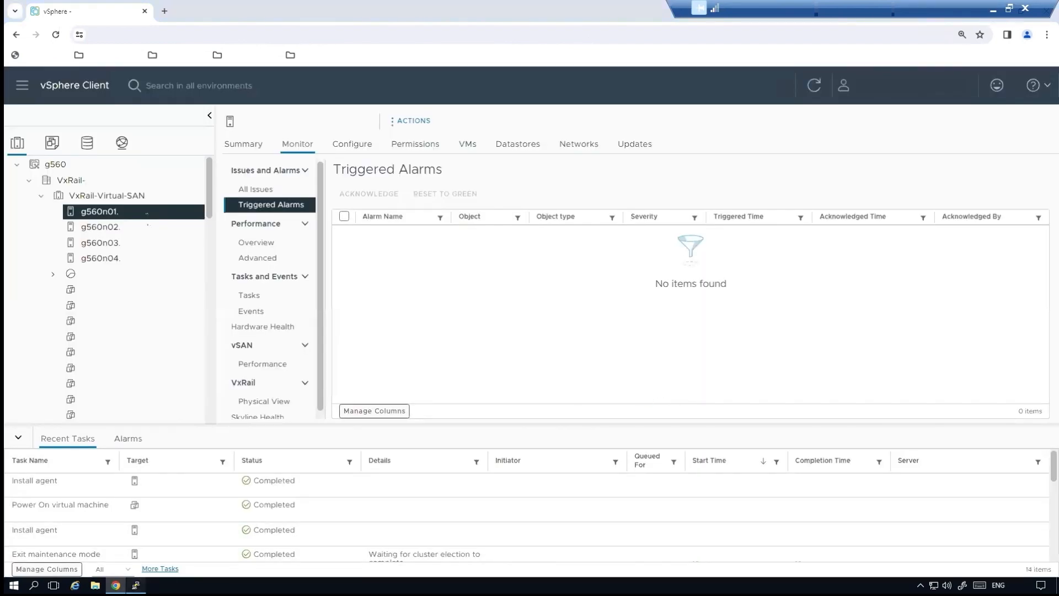
pyautogui.click(135, 585)
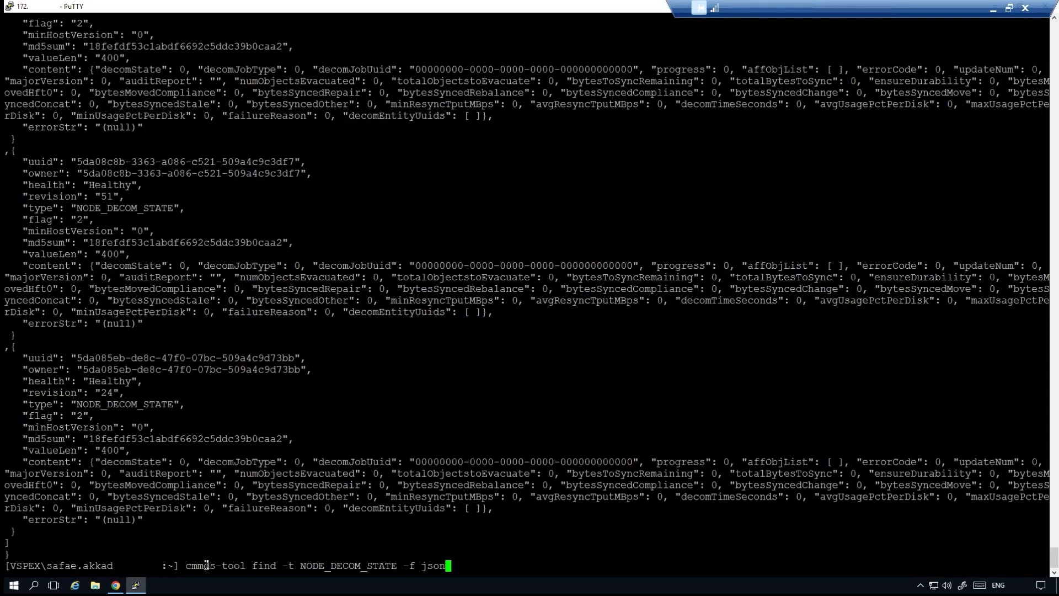
pyautogui.moveTo(671, 530)
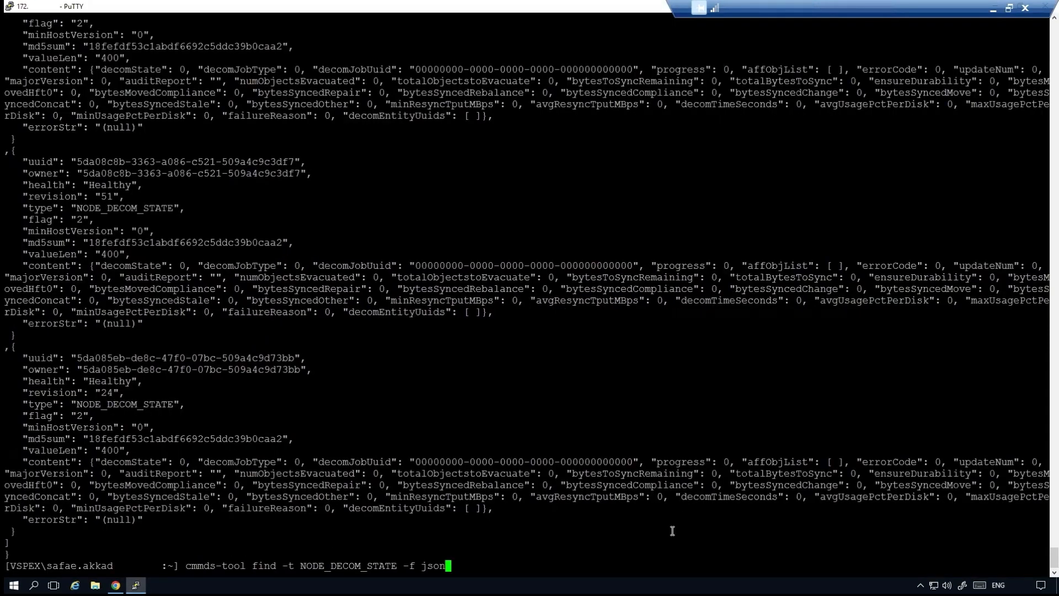
# Rerun the decommission-state query, revealing one node at decomState 4 with its affected-object list
pyautogui.press('Return')
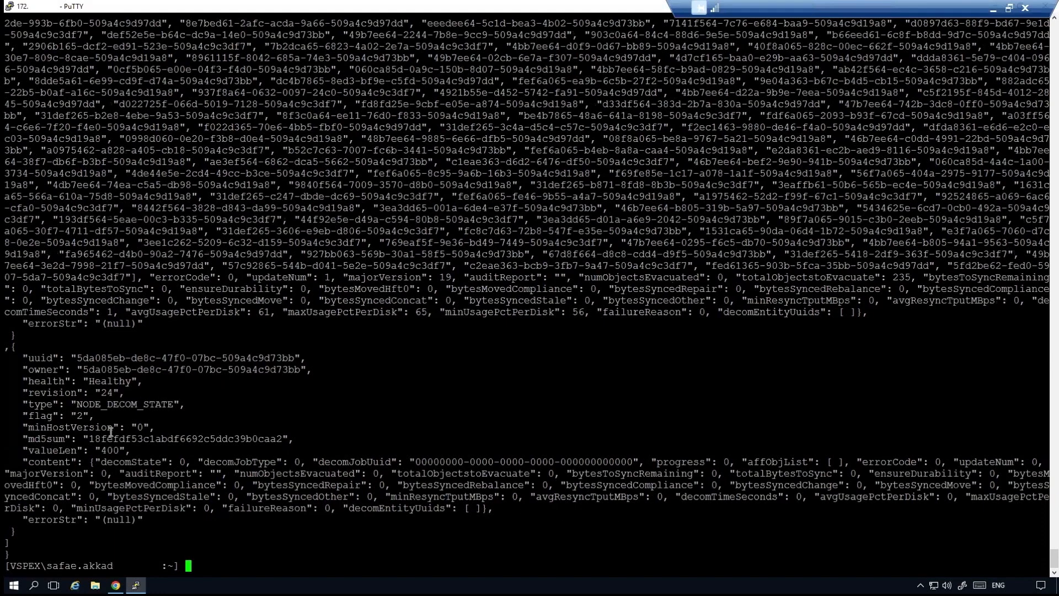
pyautogui.scroll(-3)
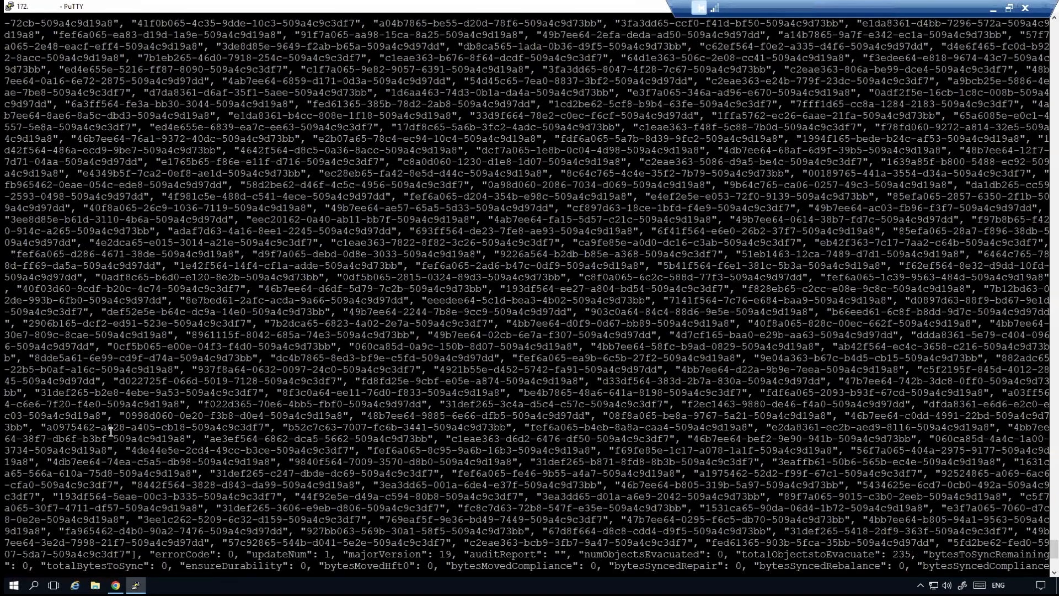
pyautogui.scroll(-3)
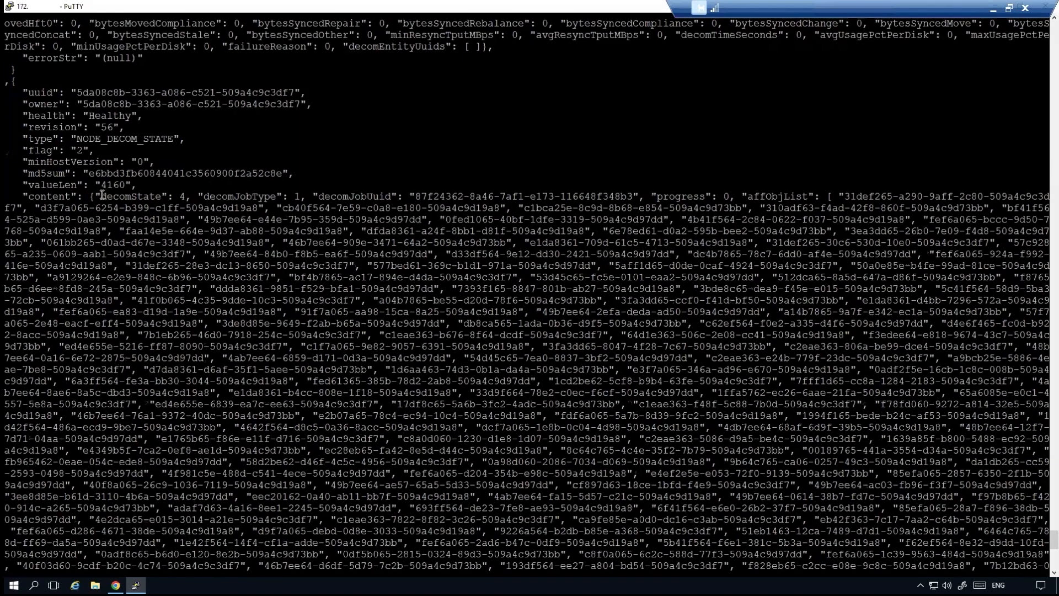
pyautogui.moveTo(185, 196)
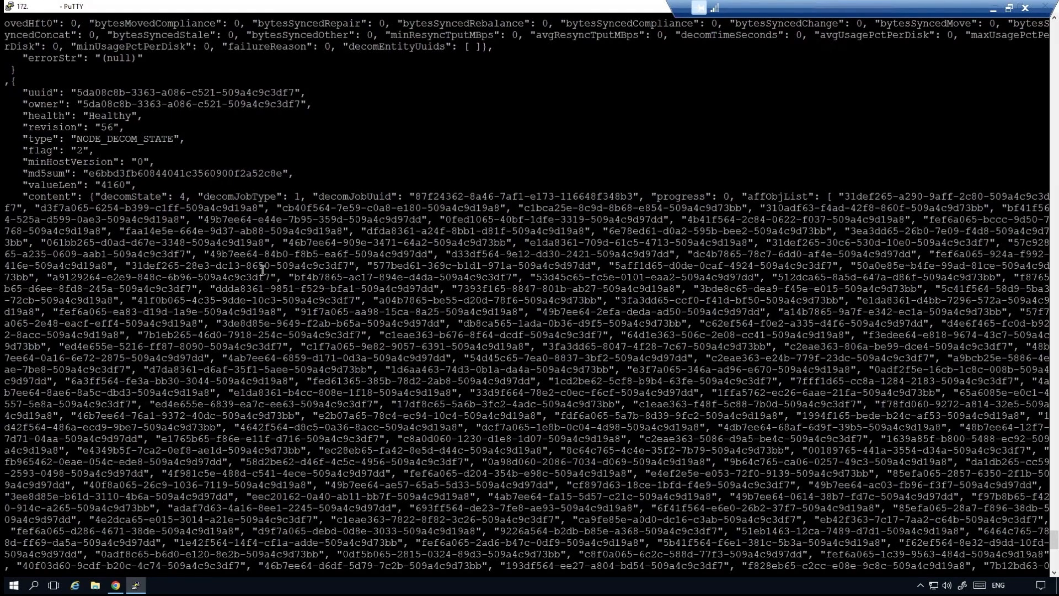
pyautogui.click(114, 585)
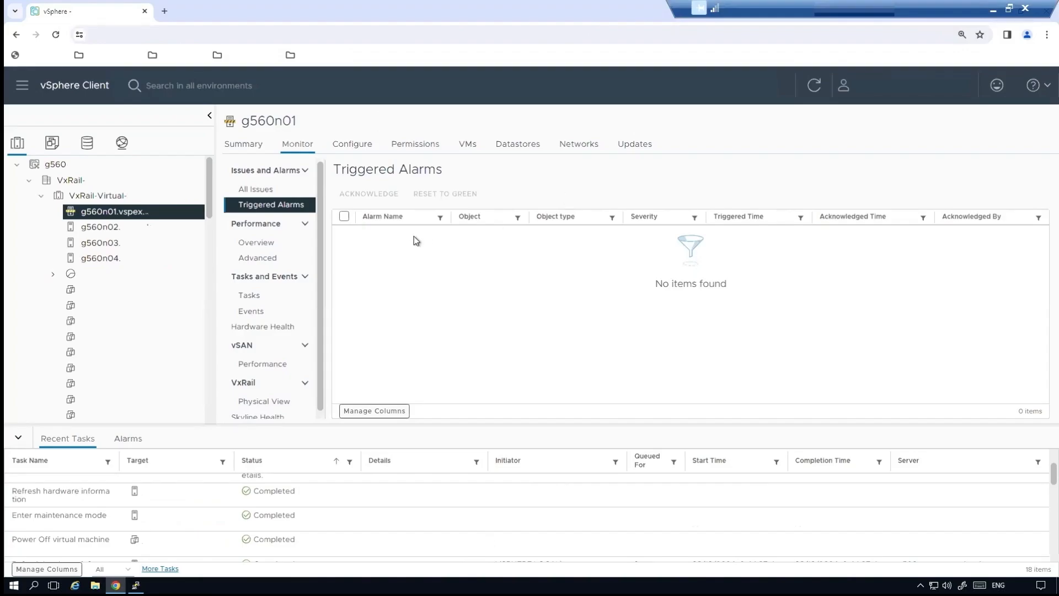
pyautogui.moveTo(125, 215)
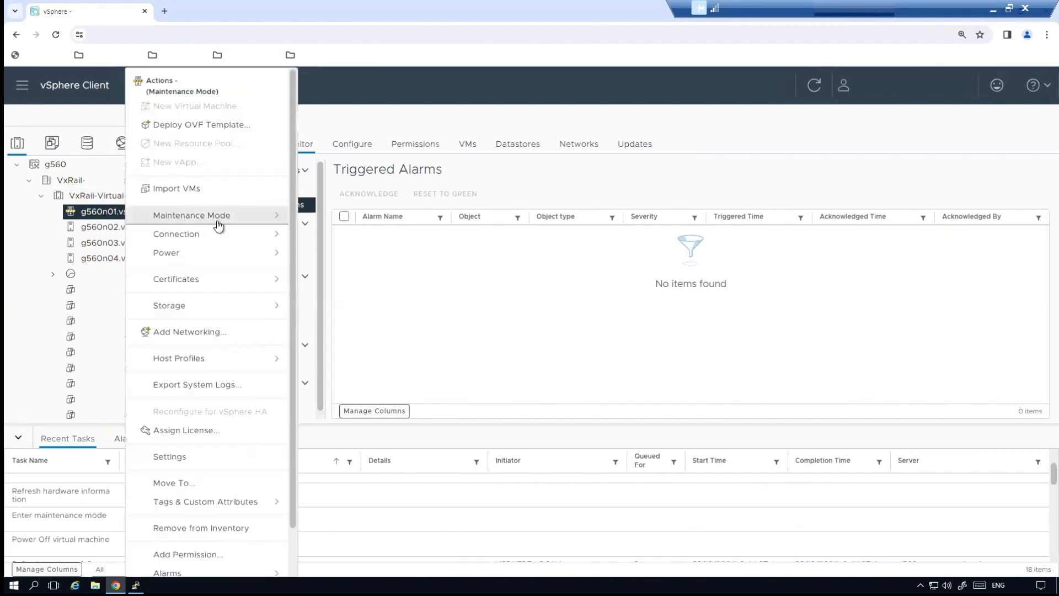
pyautogui.moveTo(191, 215)
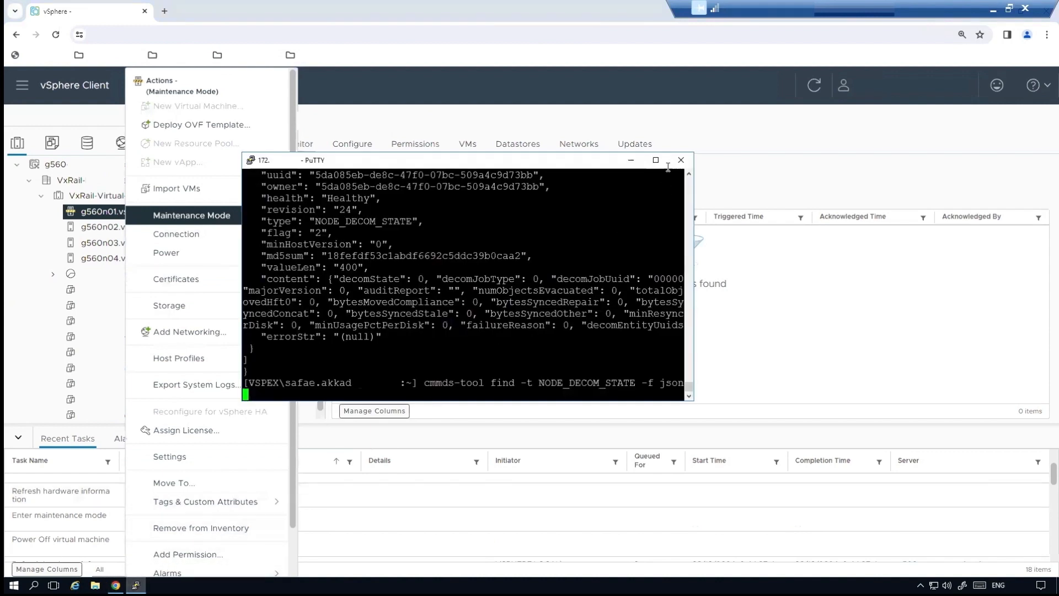
# Rerun the query and highlight the decommissioning host's decomState of 6 at progress 10
pyautogui.click(653, 160)
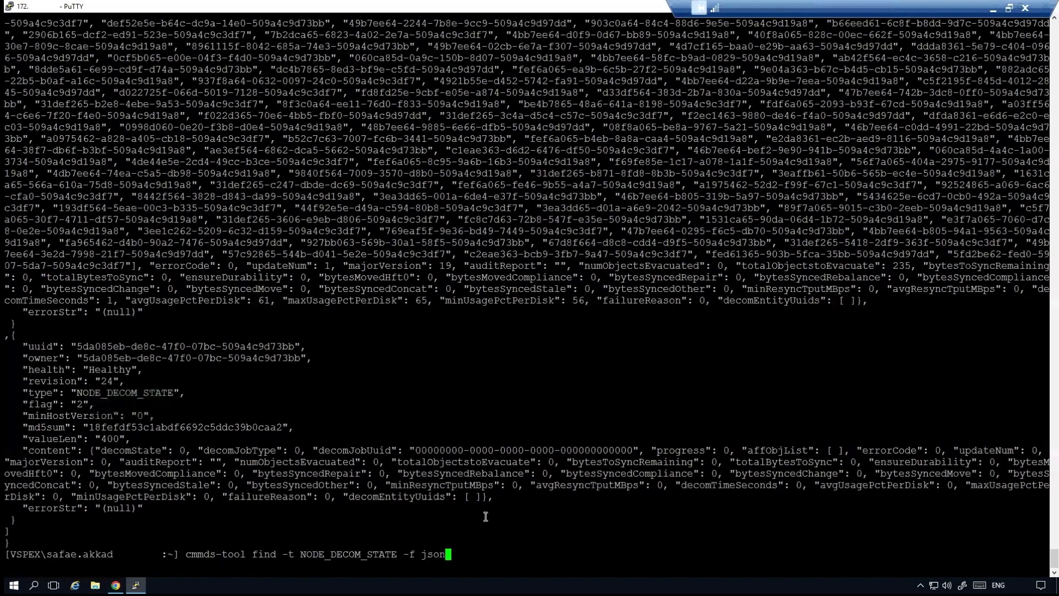
pyautogui.moveTo(459, 554)
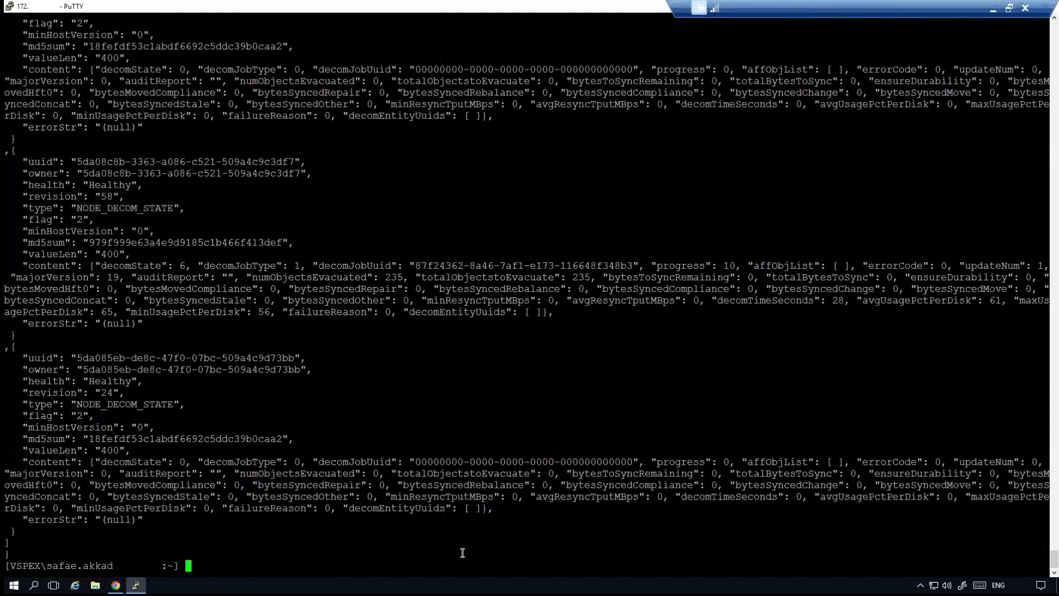
pyautogui.moveTo(101, 264)
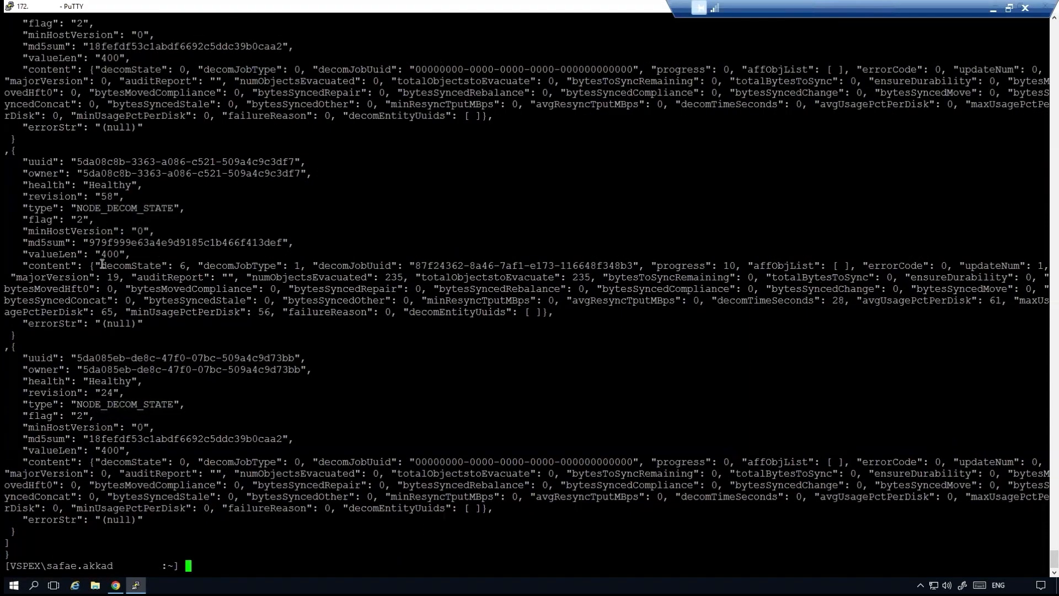
pyautogui.doubleClick(133, 265)
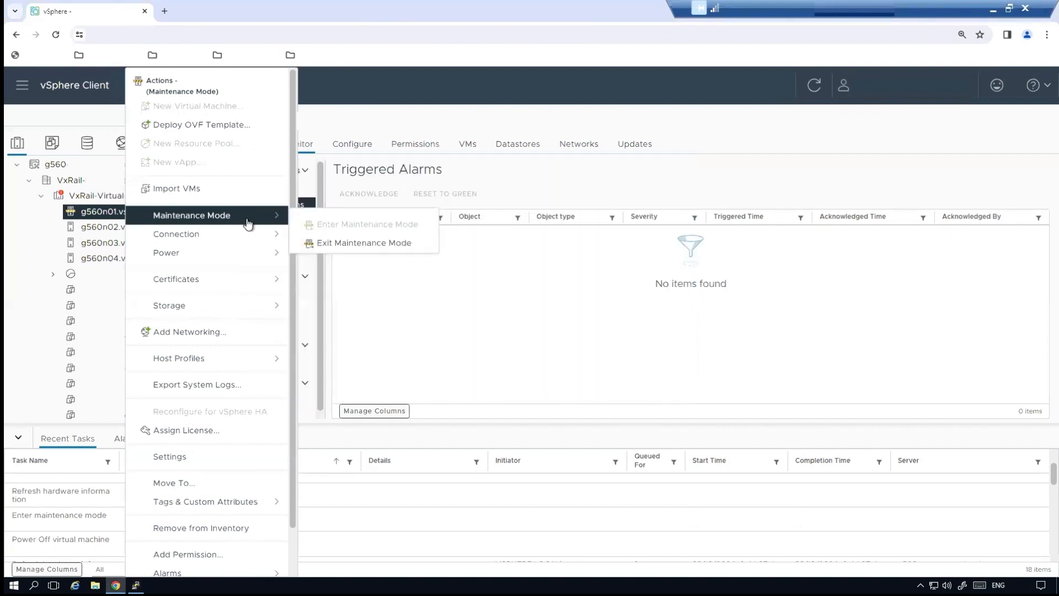
pyautogui.moveTo(272, 218)
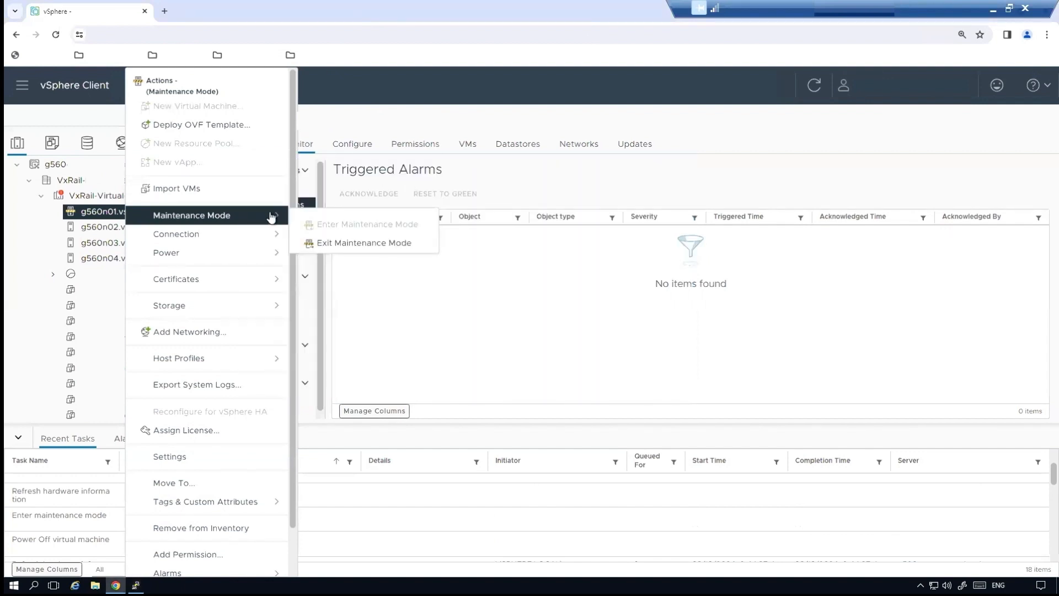
pyautogui.moveTo(303, 239)
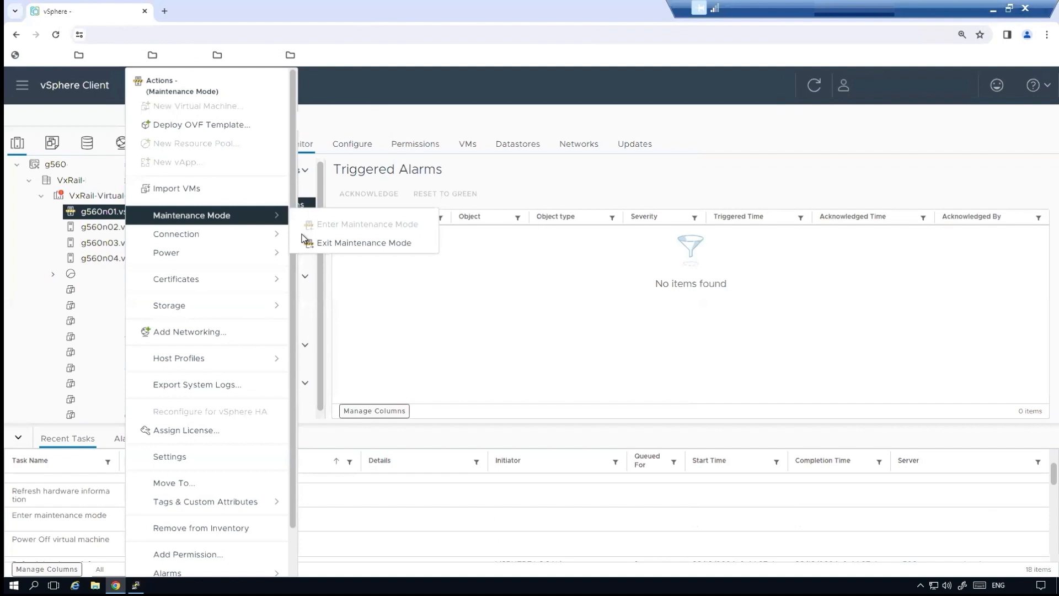
pyautogui.moveTo(365, 242)
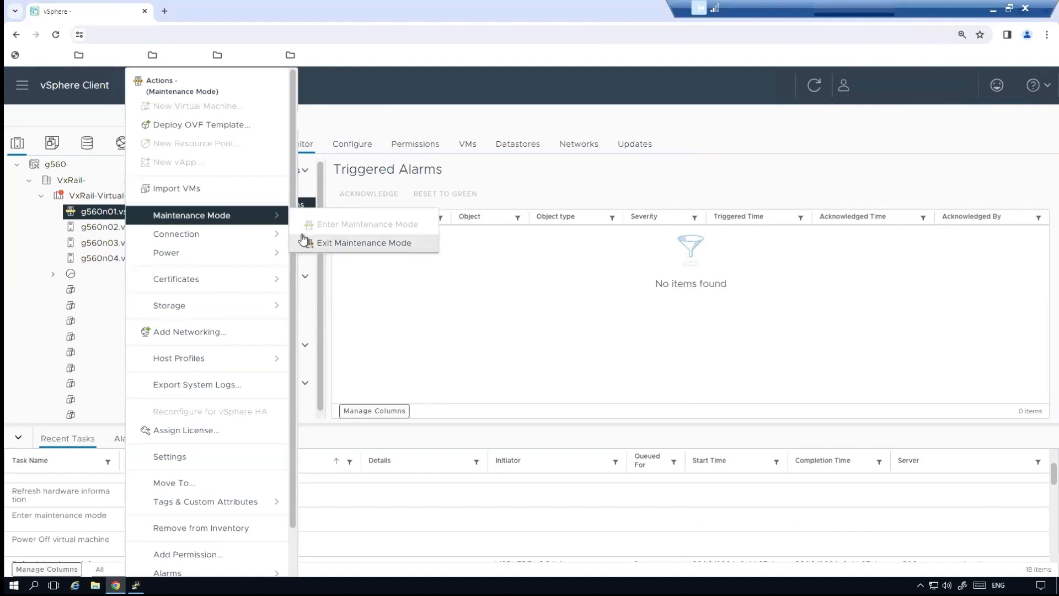
pyautogui.moveTo(328, 329)
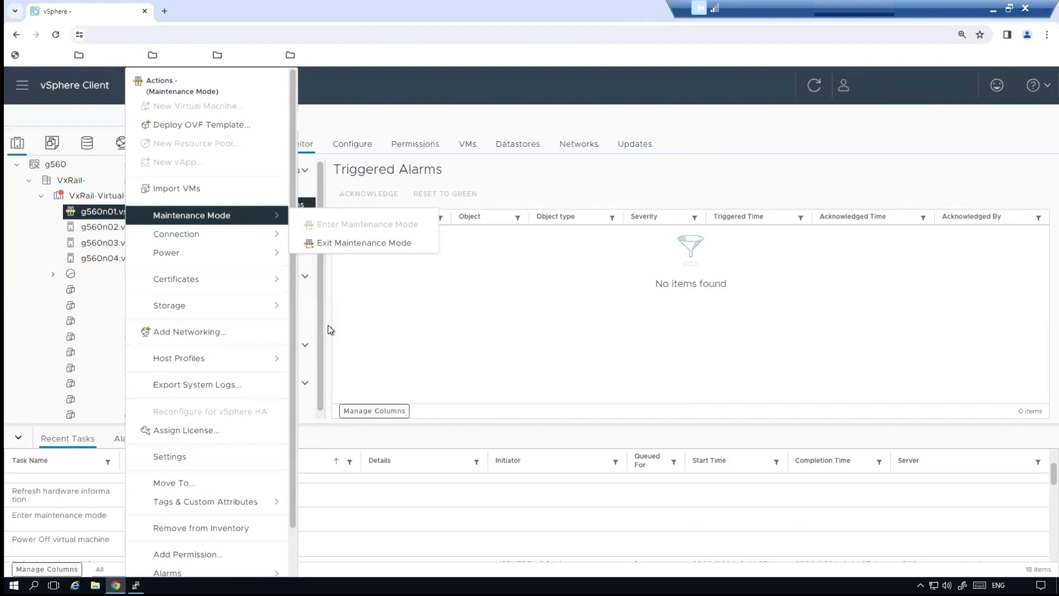
# Return to the PuTTY session after viewing the Exit Maintenance Mode option
pyautogui.click(137, 585)
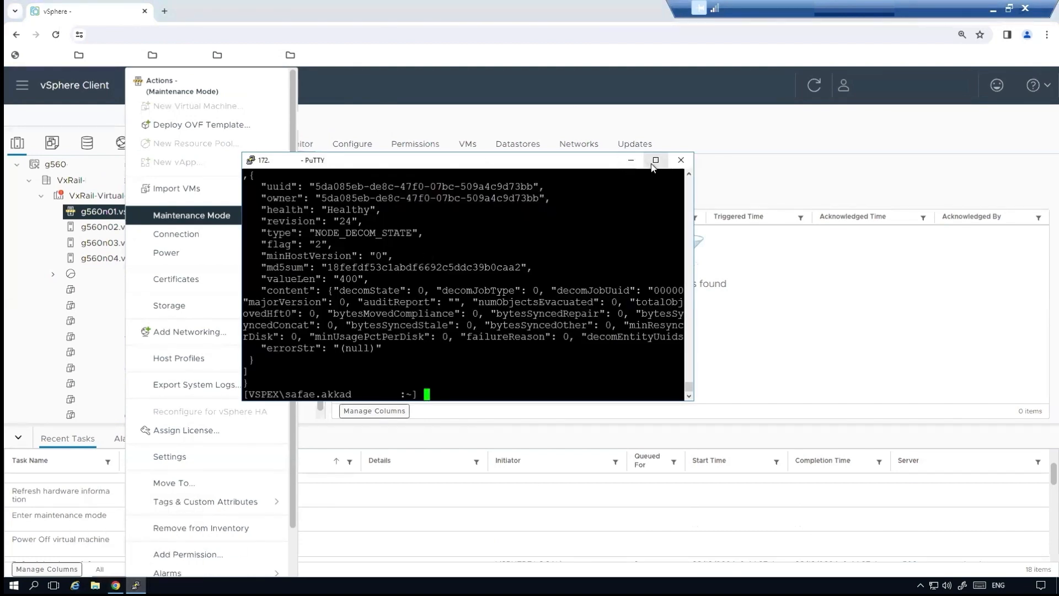
# Run esxcli vsan maintenancemode cancel to cancel the host's vSAN maintenance mode
pyautogui.click(654, 160)
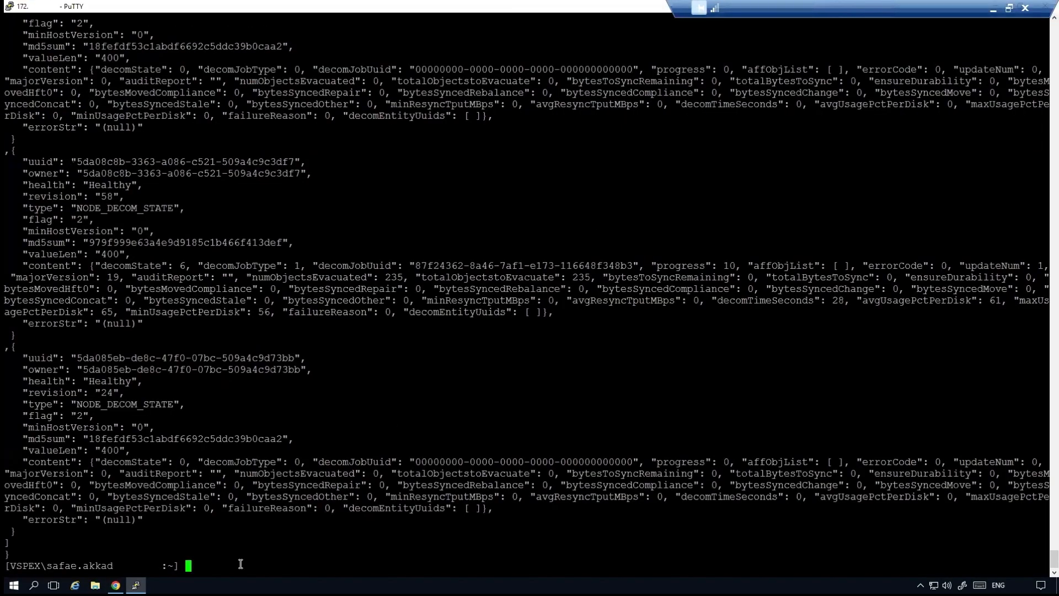
pyautogui.write('esxcli vsan maintenancemode cancel')
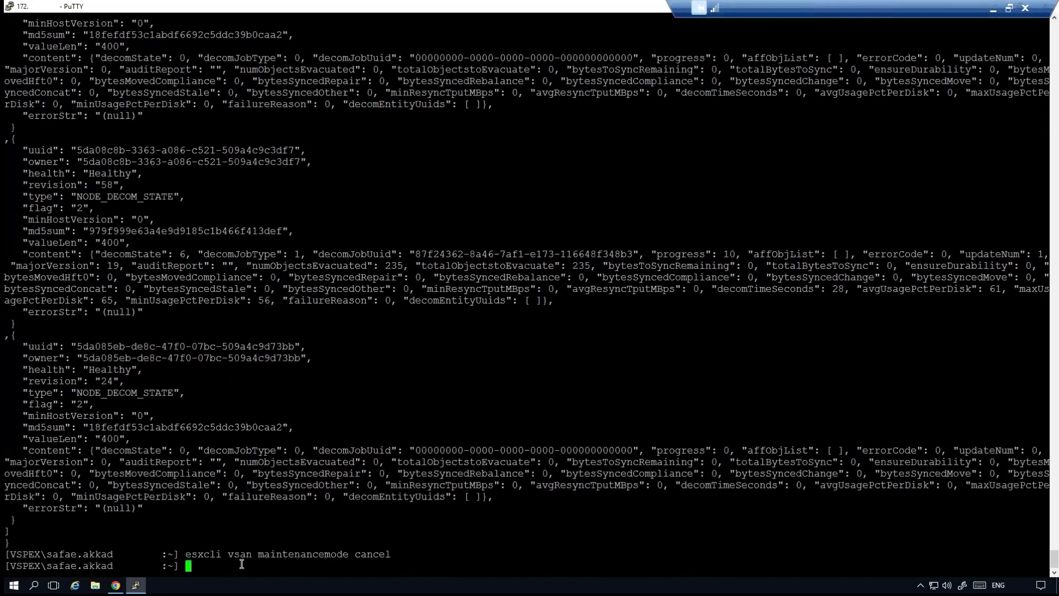